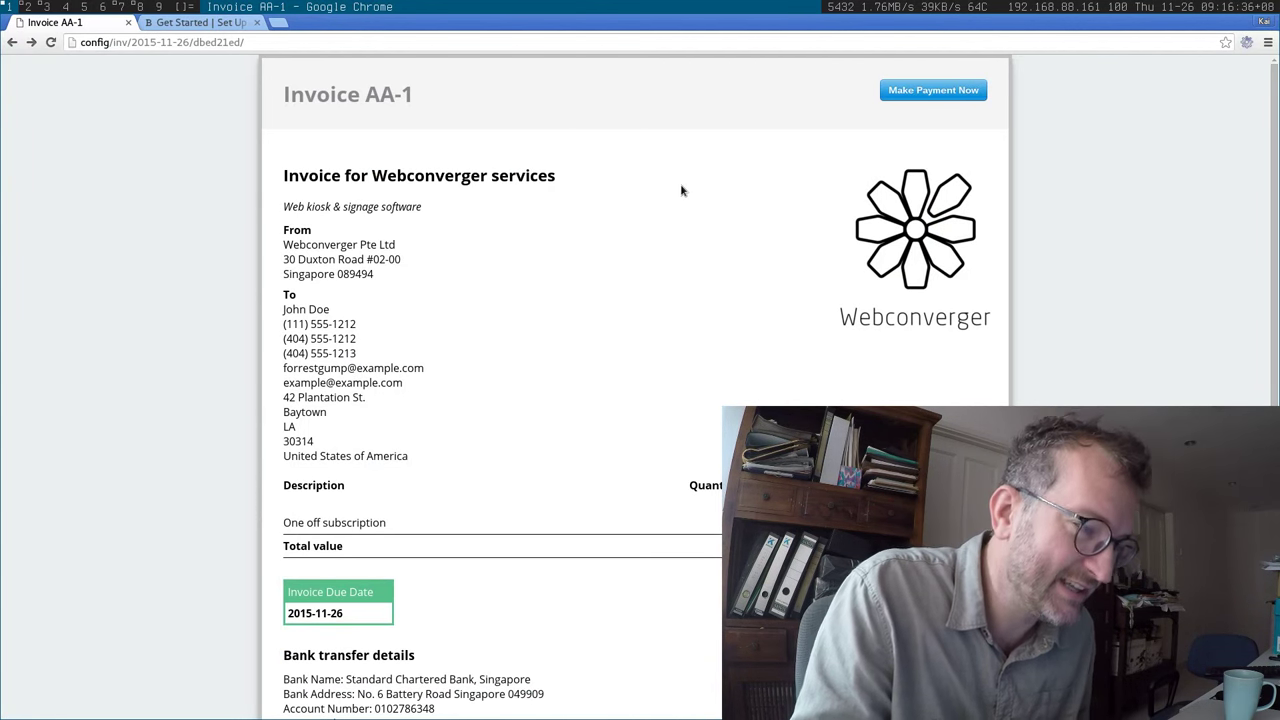
{"action": "mouse_move", "coordinate": [828, 148]}
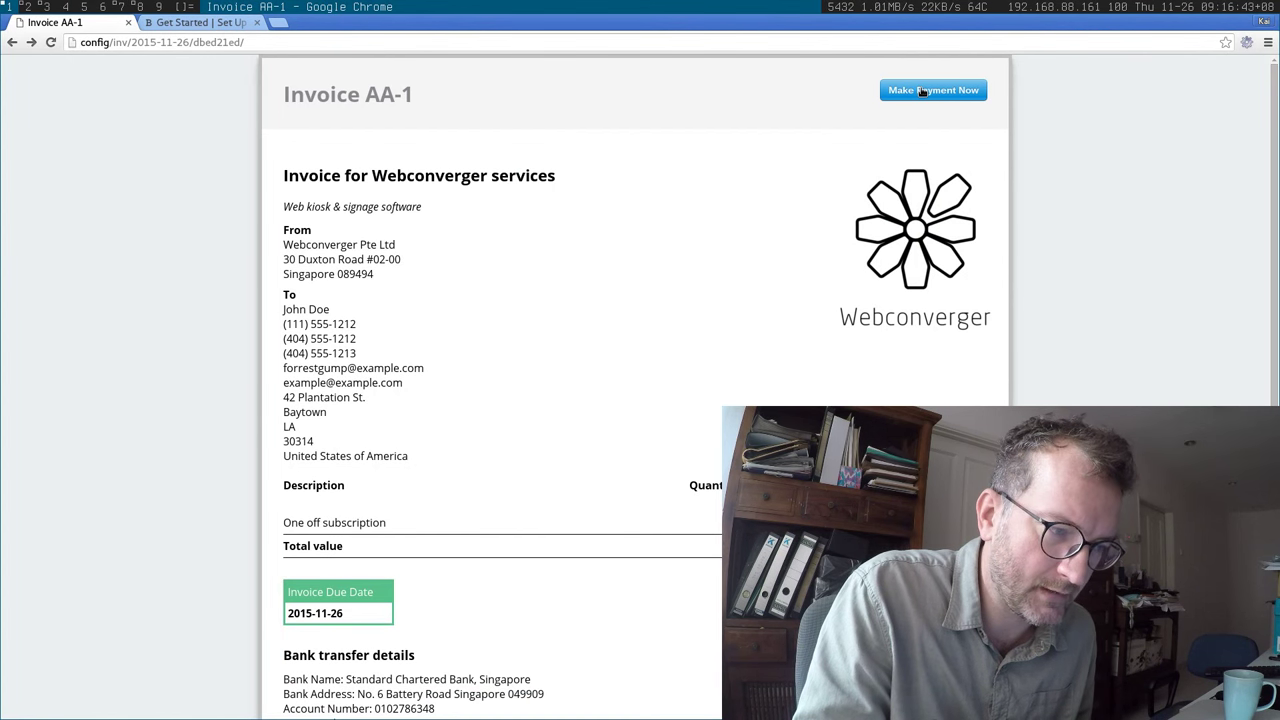
Step: Launch the Stripe Checkout modal for invoice AA-1's $400.00 one off subscription payment
{"action": "left_click", "coordinate": [932, 90]}
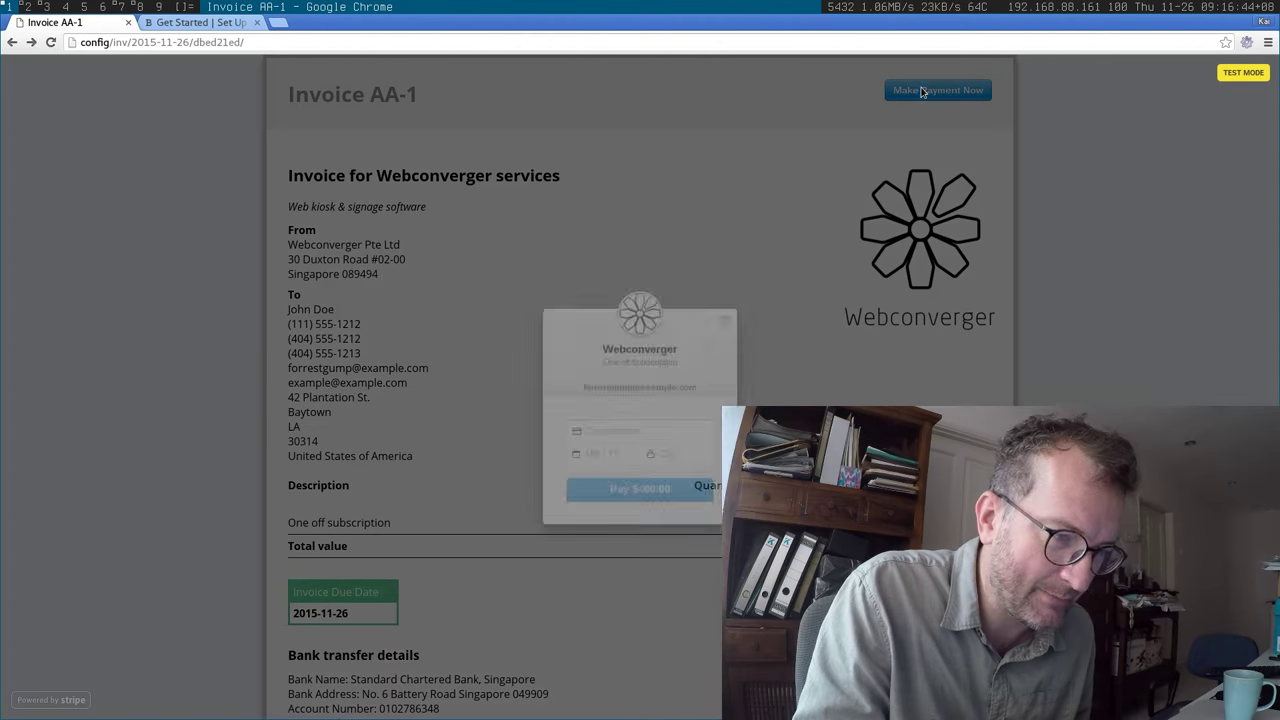
{"action": "left_click", "coordinate": [936, 90]}
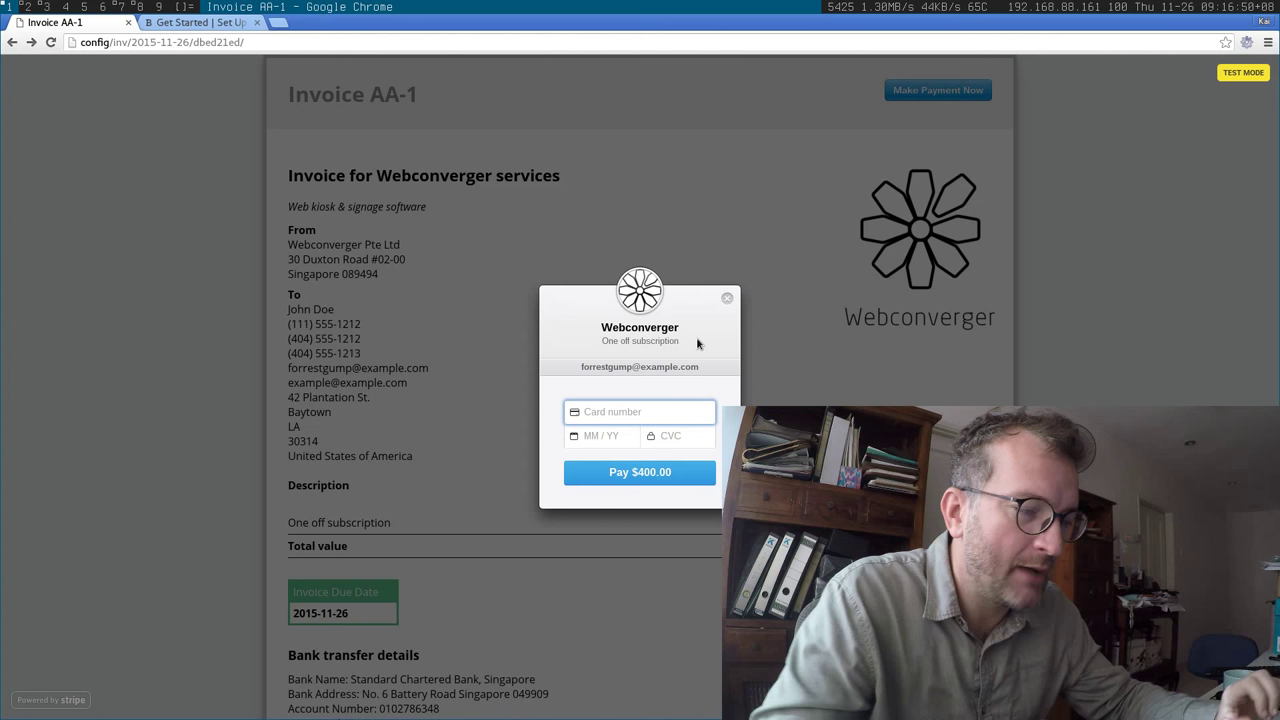
{"action": "left_click", "coordinate": [640, 412]}
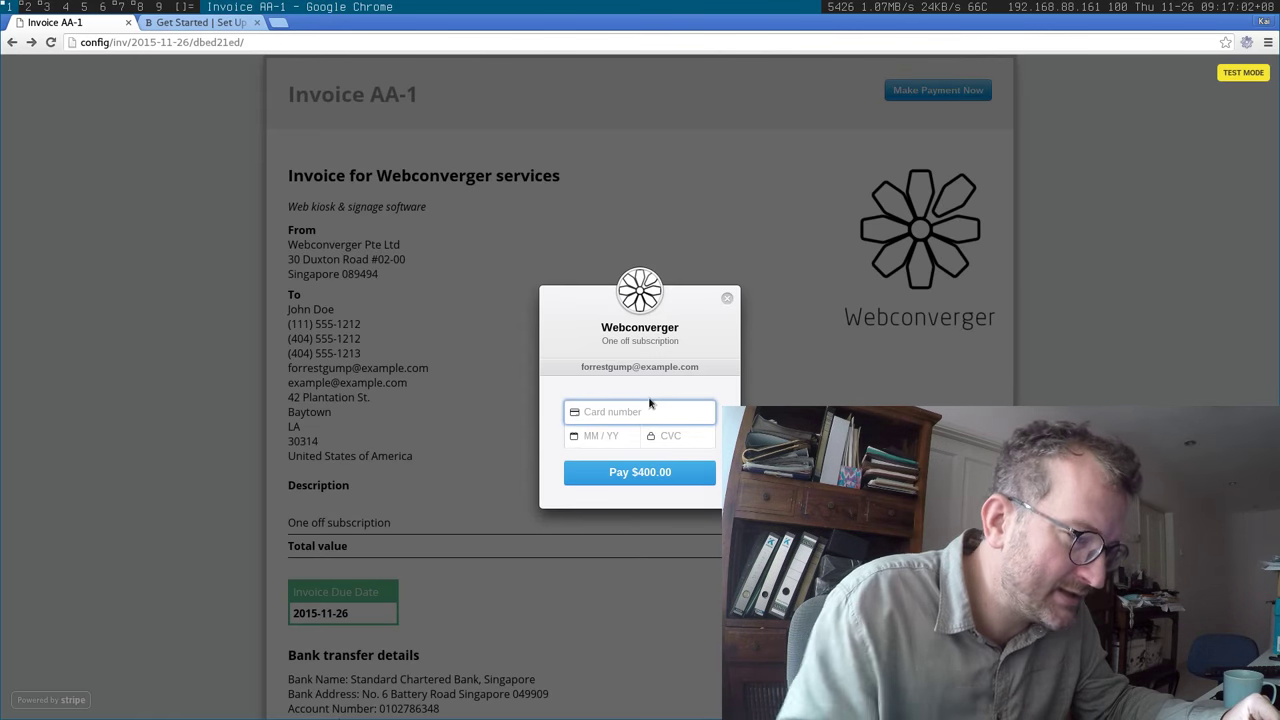
{"action": "left_click", "coordinate": [640, 412]}
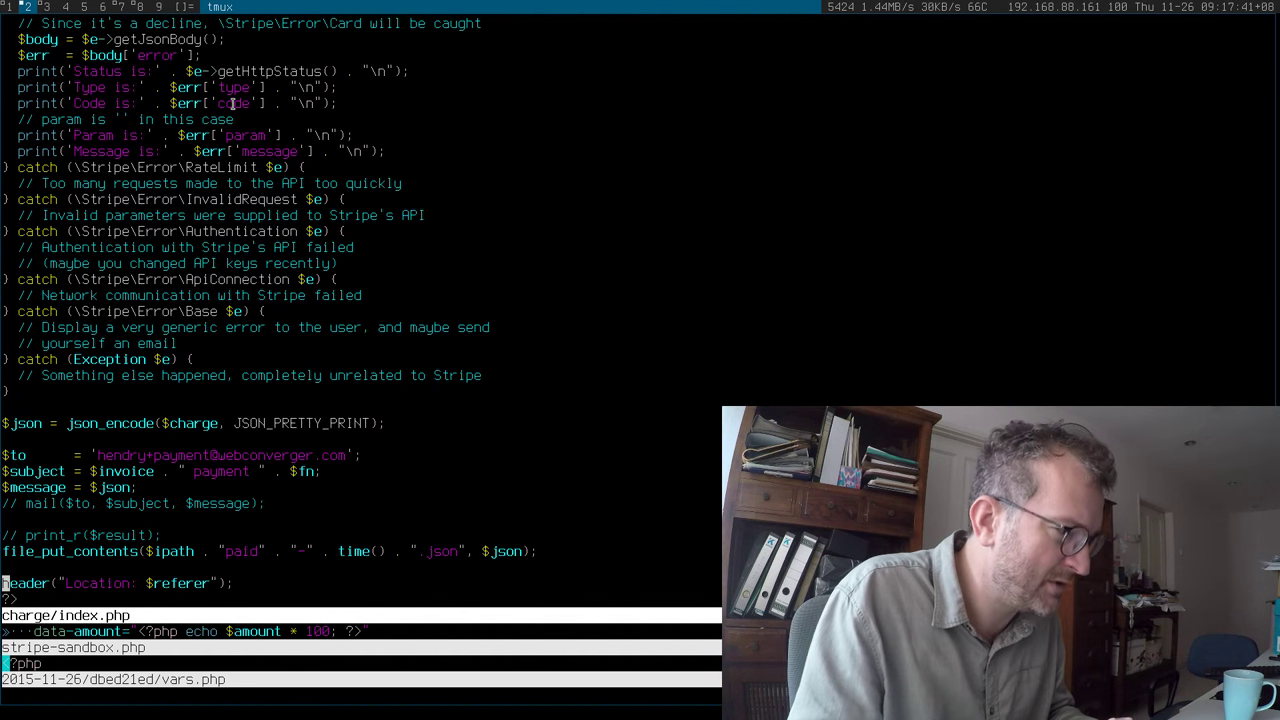
Step: Scroll vim to the charge-creation call above the Stripe error catch blocks in charge/index.php
{"action": "scroll", "scroll_direction": "down", "scroll_amount": 3}
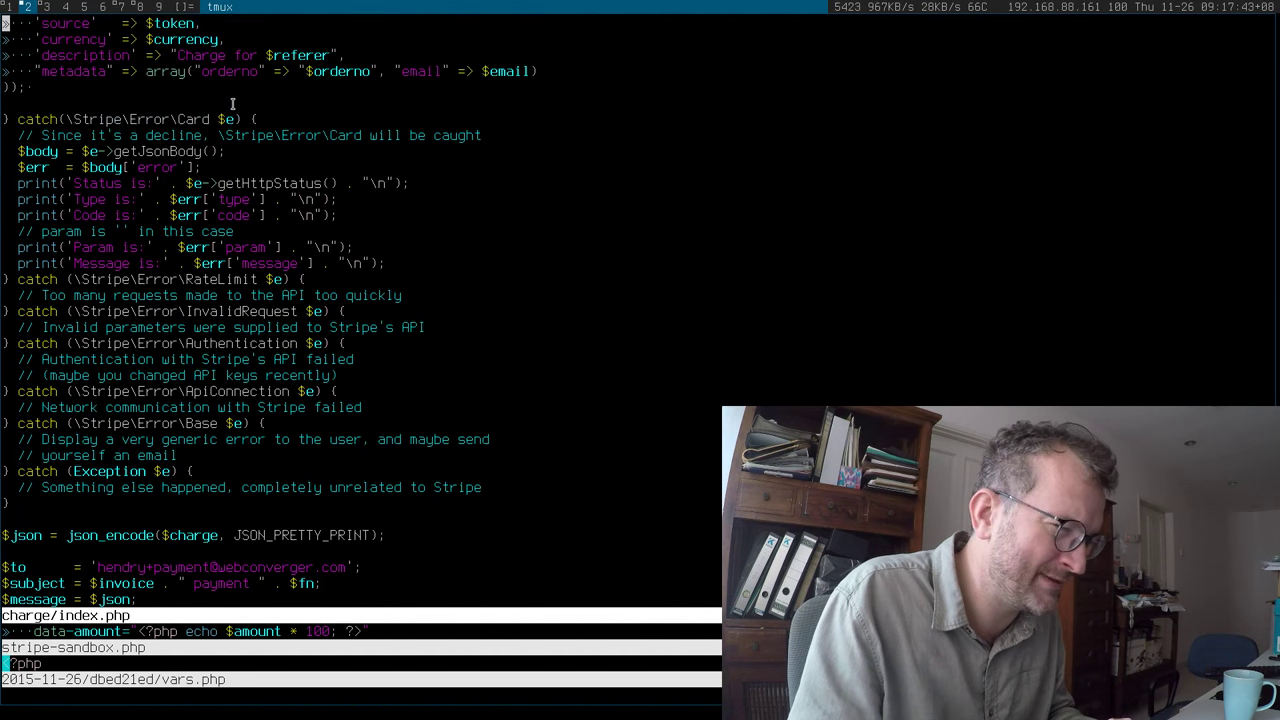